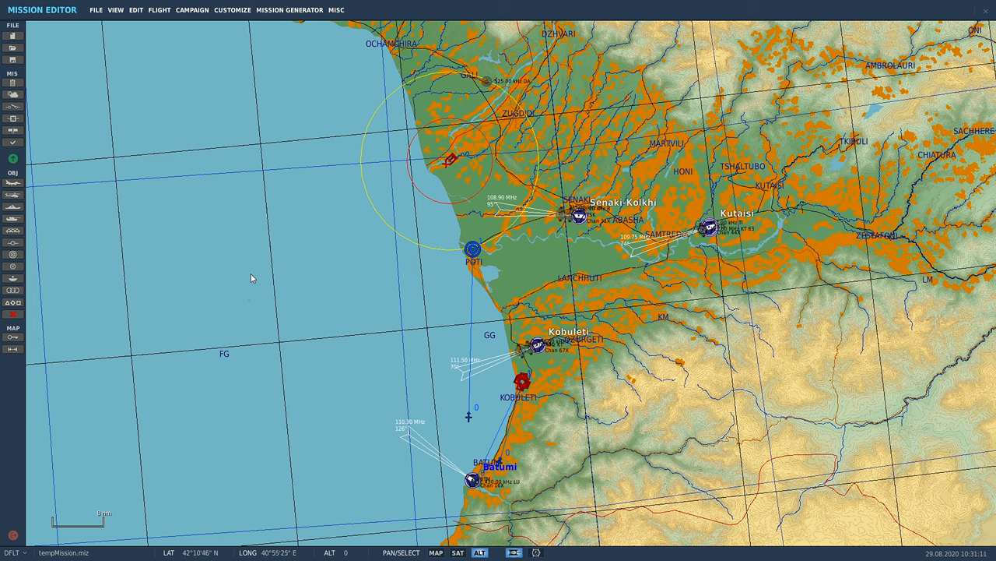
{"action": "mouse_move", "coordinate": [258, 277]}
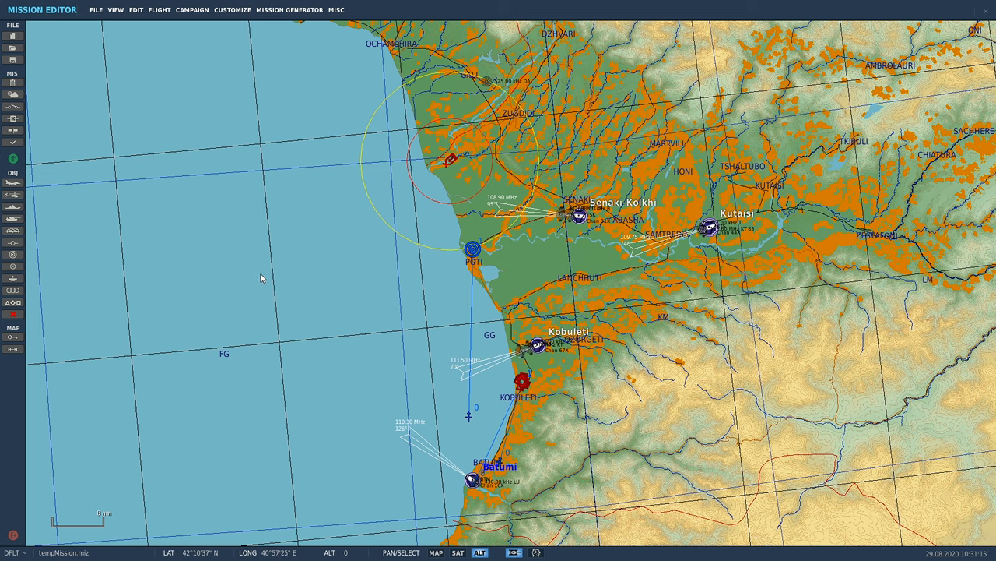
{"action": "mouse_move", "coordinate": [453, 161]}
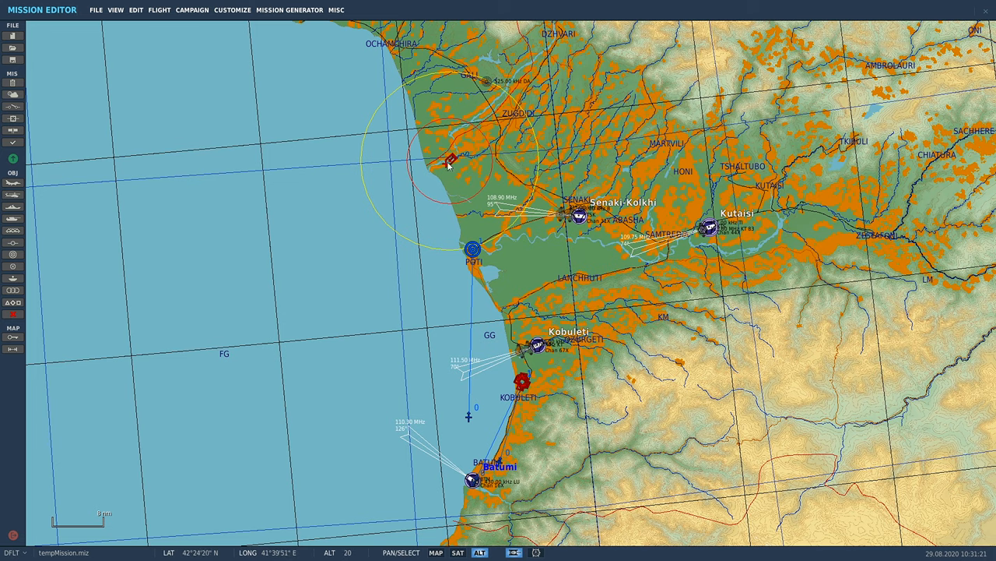
Zoom the map in on the SA-15 Tor air defence group's area
{"action": "scroll", "scroll_direction": "up", "scroll_amount": 3}
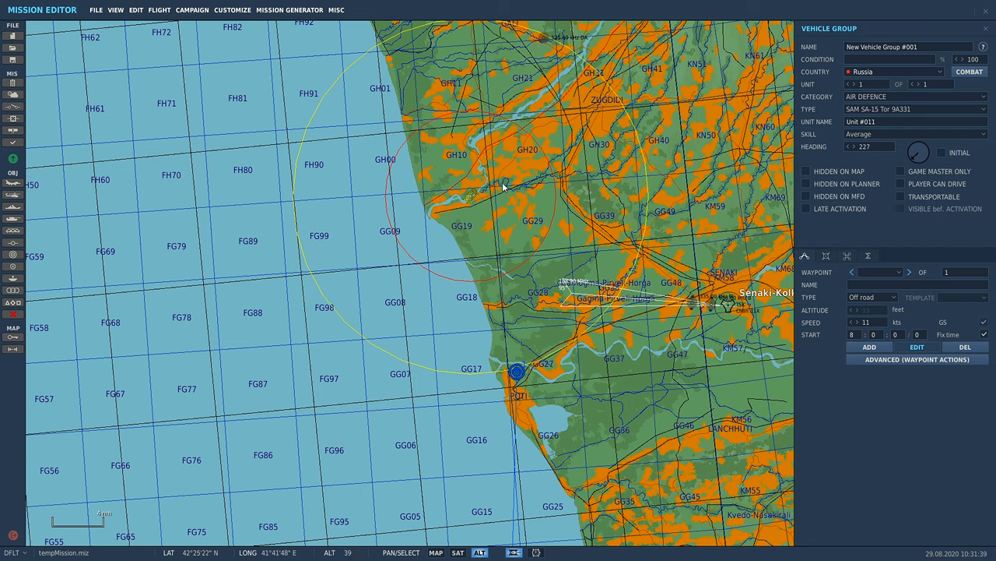
{"action": "mouse_move", "coordinate": [473, 208]}
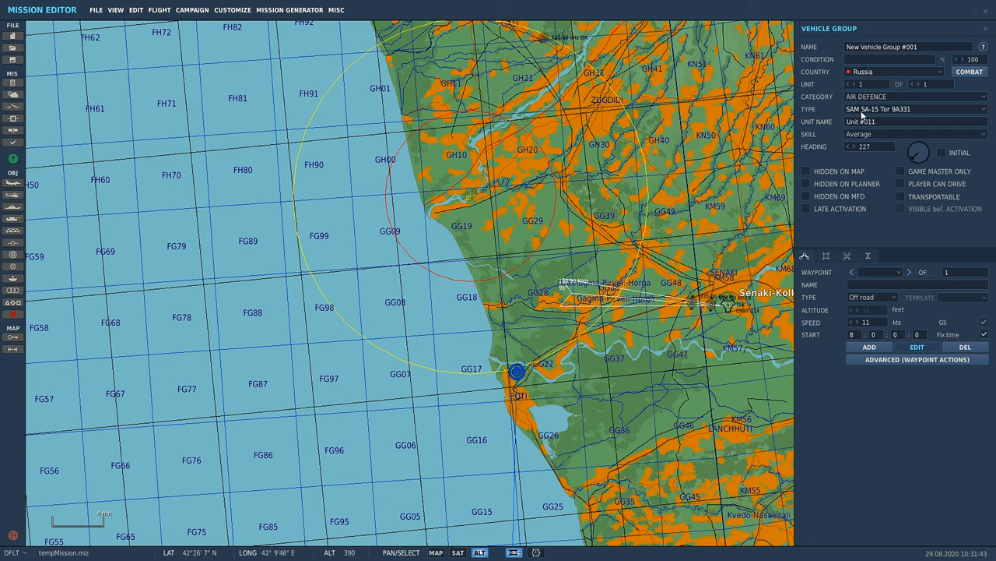
{"action": "mouse_move", "coordinate": [893, 114]}
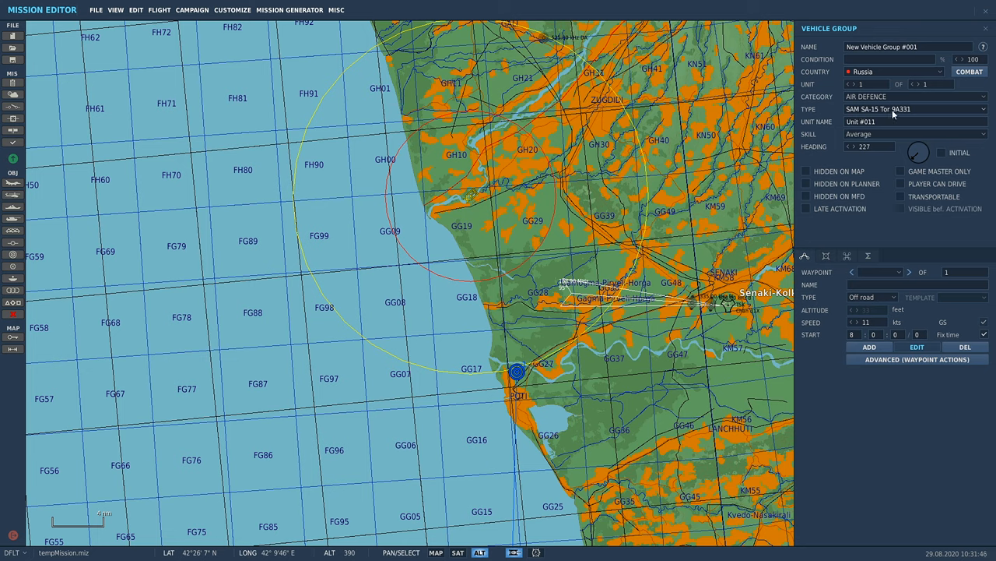
{"action": "mouse_move", "coordinate": [913, 112]}
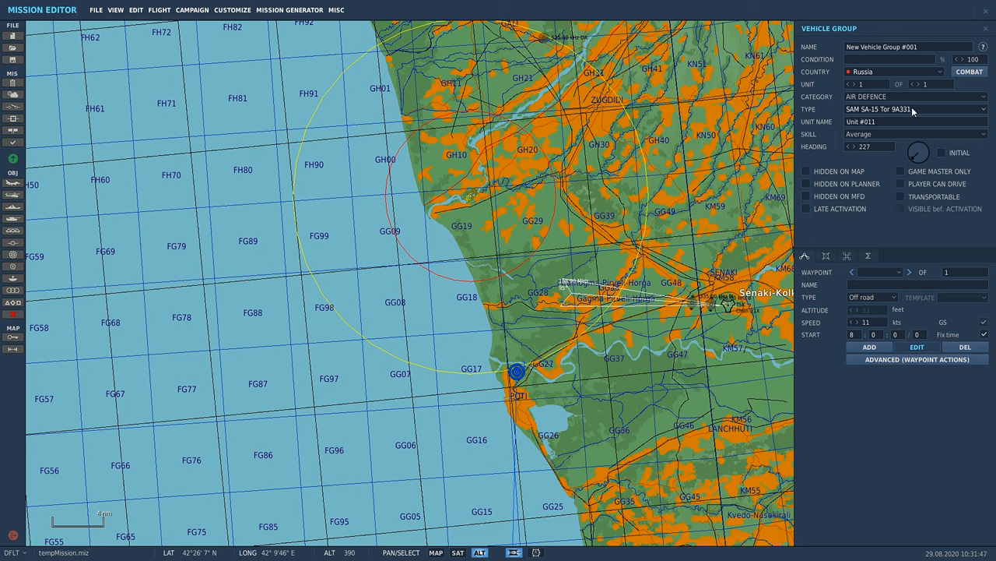
{"action": "mouse_move", "coordinate": [810, 175]}
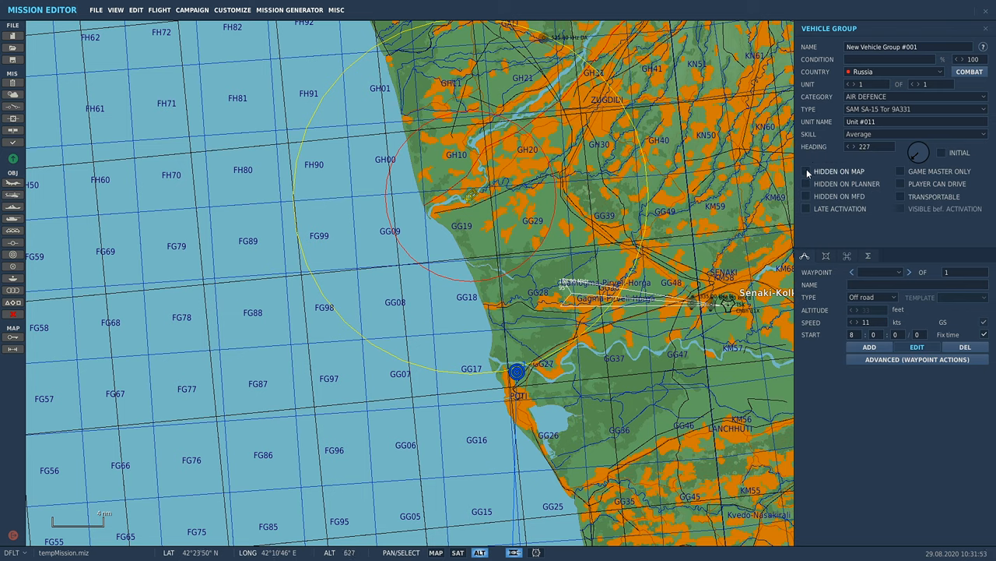
Fly the mission from the unit list, answering No to saving changes
{"action": "left_click", "coordinate": [807, 171]}
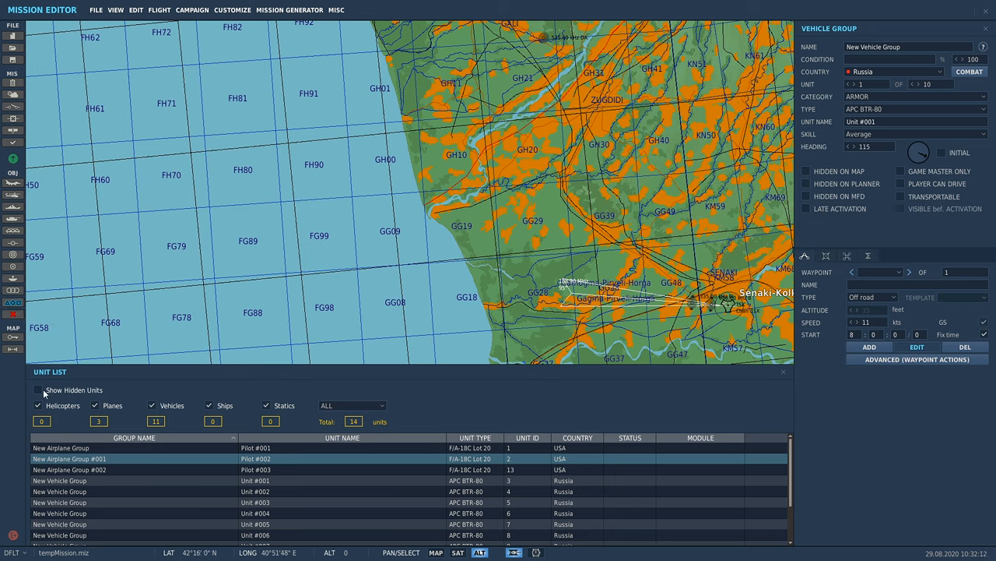
{"action": "left_click", "coordinate": [37, 390]}
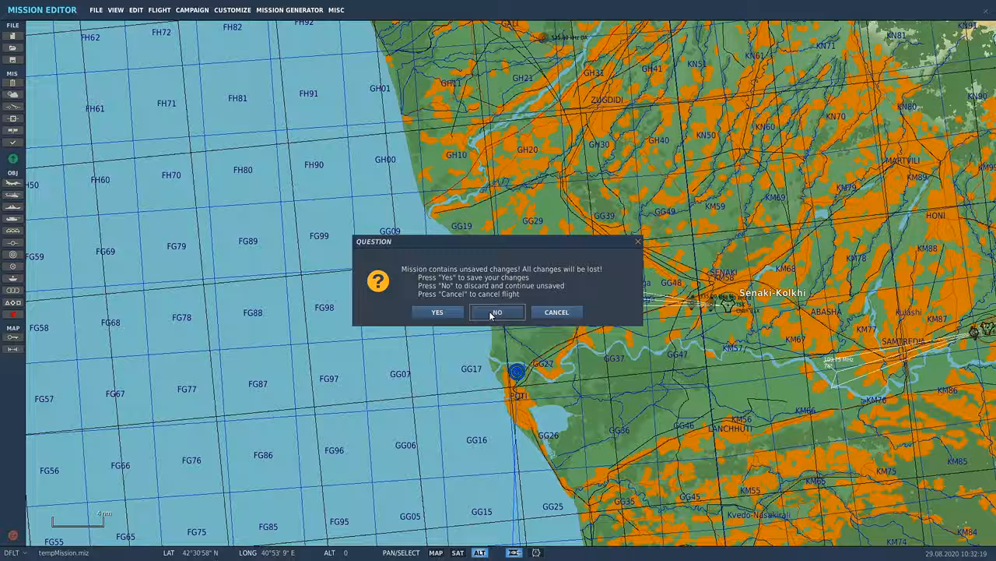
{"action": "left_click", "coordinate": [496, 312]}
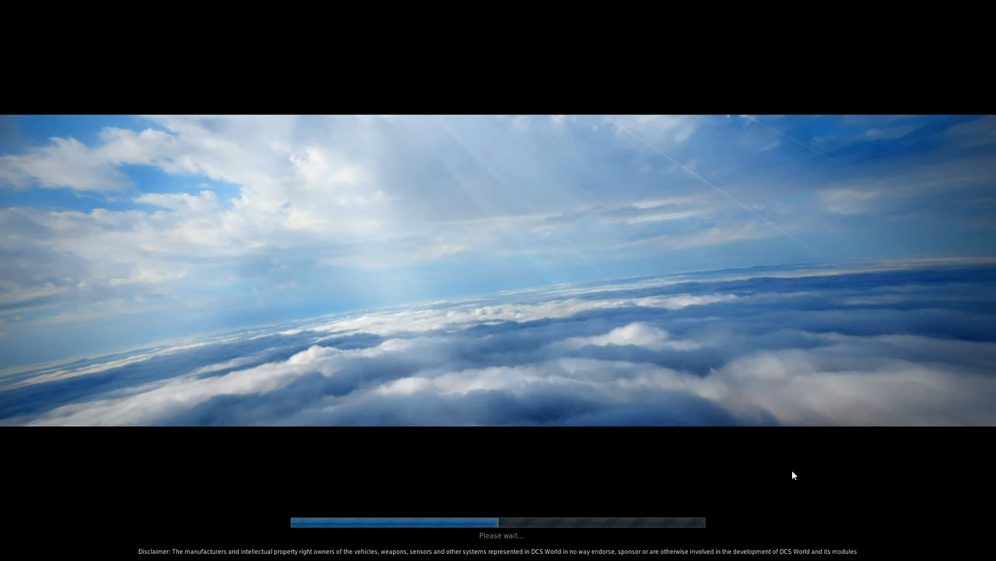
{"action": "mouse_move", "coordinate": [558, 228]}
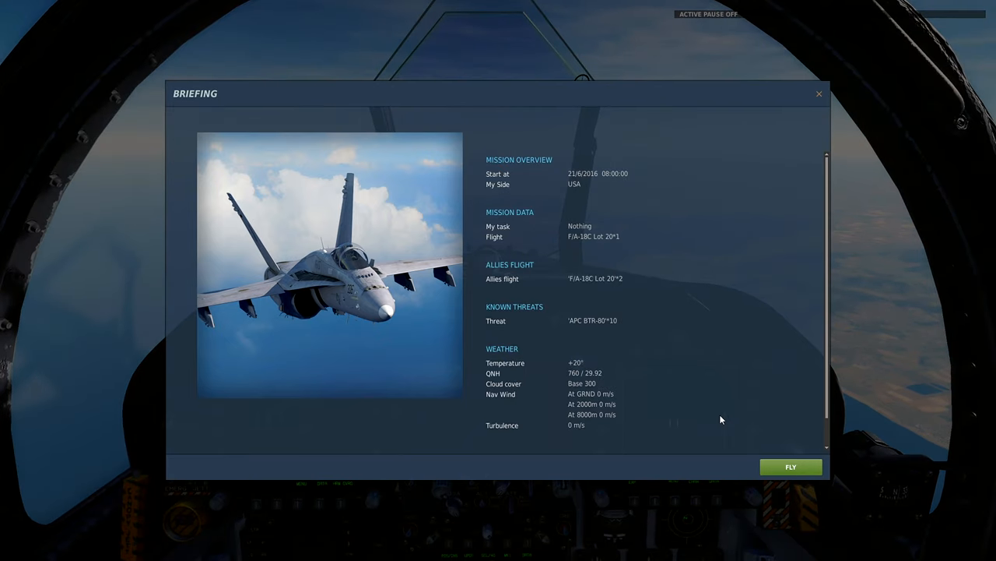
Enter the F/A-18C cockpit from the briefing with FLY
{"action": "left_click", "coordinate": [791, 467]}
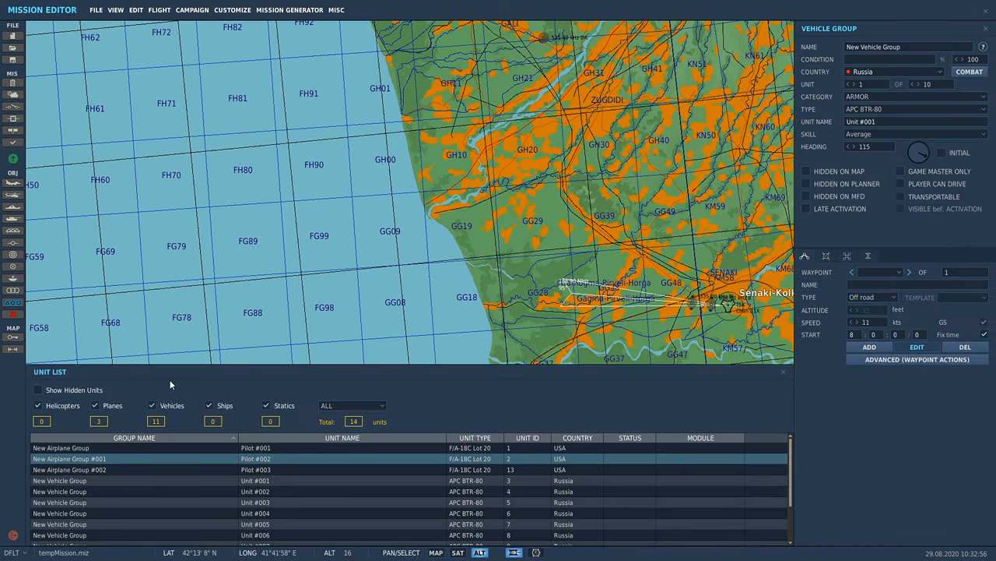
Launch the mission again to reach its briefing screen
{"action": "left_click", "coordinate": [474, 195]}
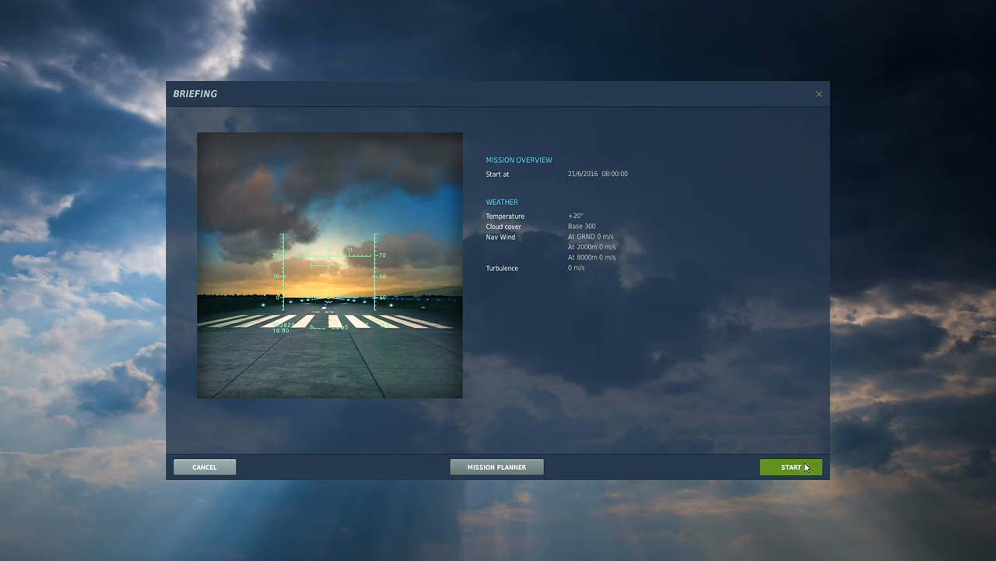
{"action": "left_click", "coordinate": [791, 467]}
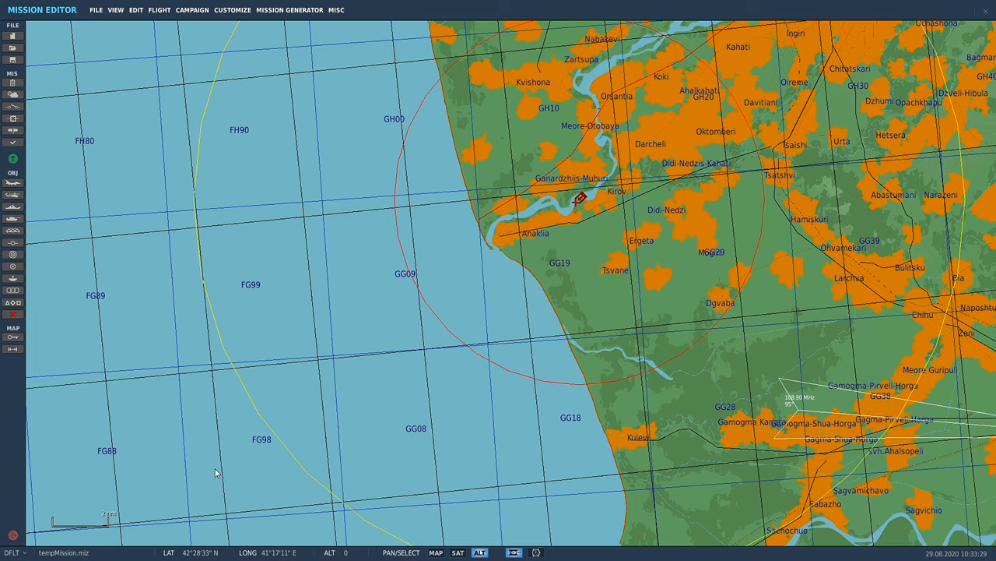
{"action": "mouse_move", "coordinate": [598, 240]}
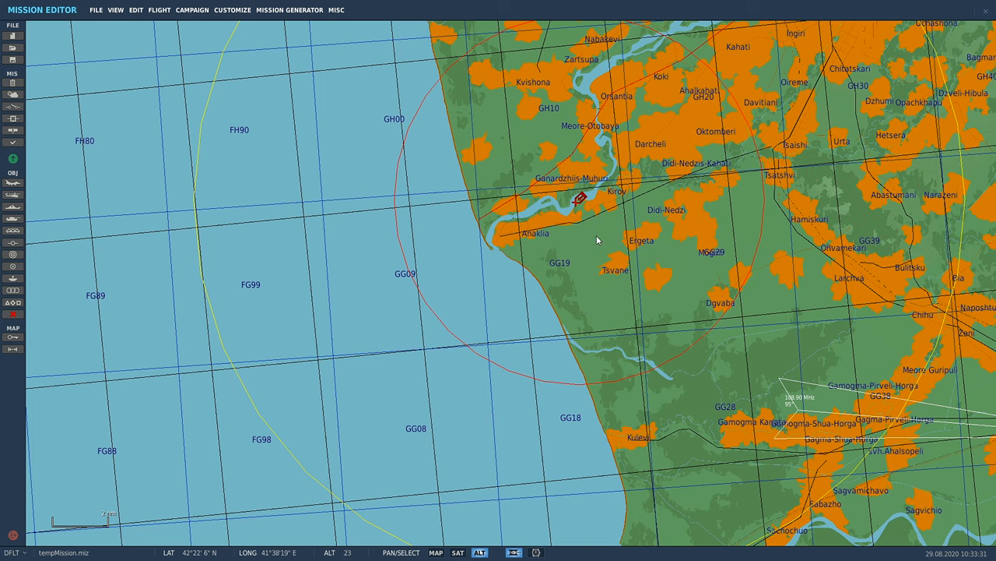
Select the SA-15 air defence group on the coast
{"action": "left_click", "coordinate": [579, 199]}
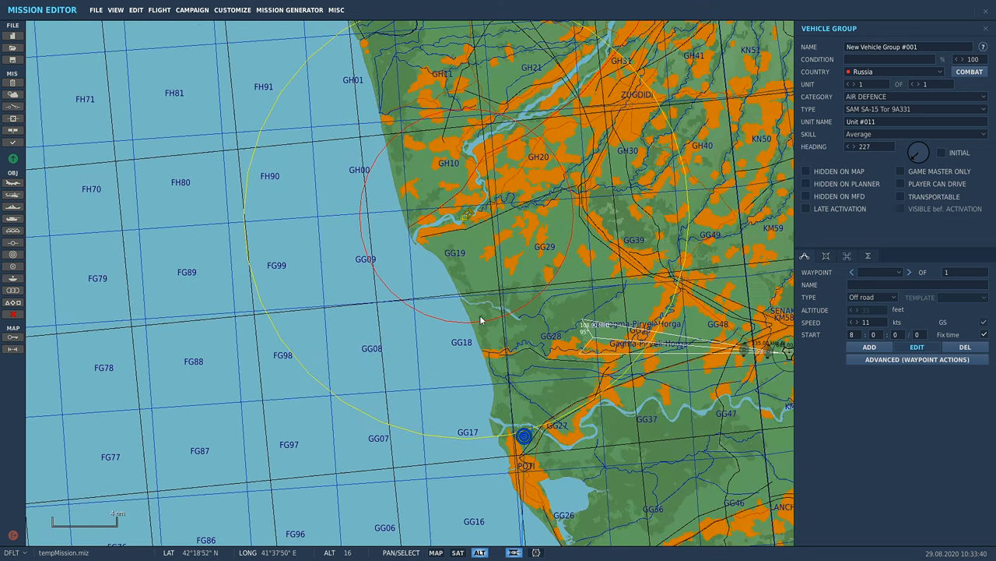
{"action": "mouse_move", "coordinate": [464, 222]}
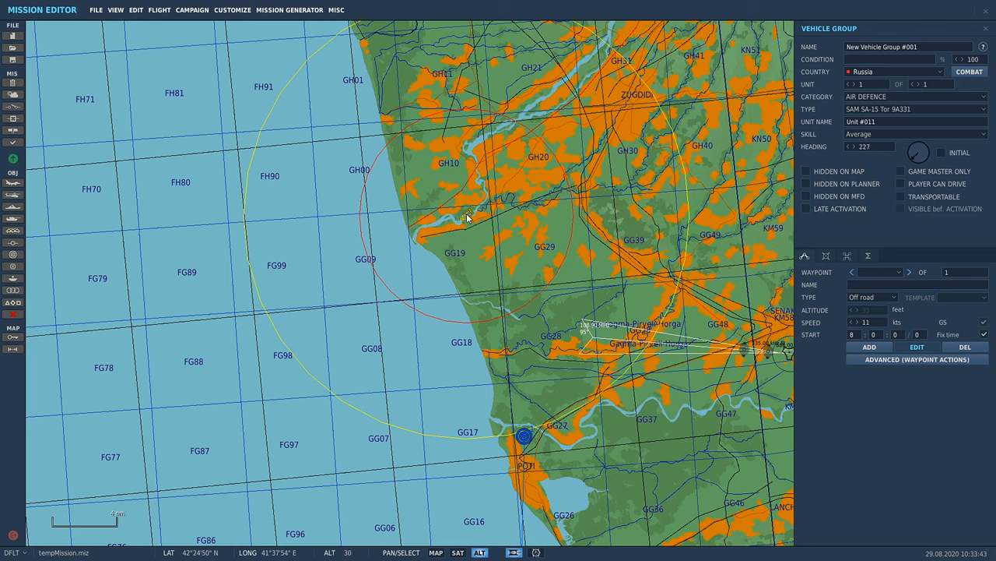
{"action": "mouse_move", "coordinate": [576, 192]}
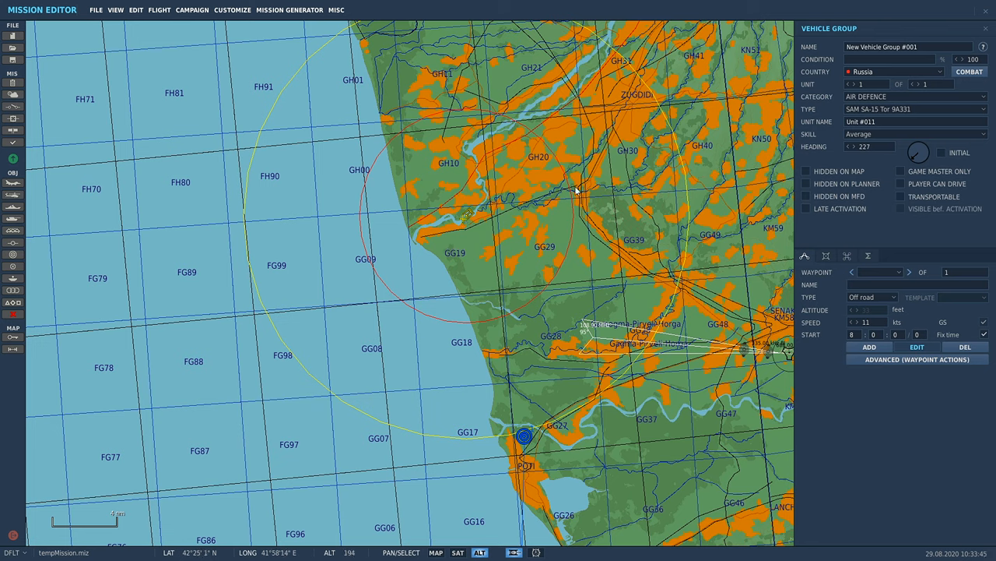
{"action": "mouse_move", "coordinate": [470, 236]}
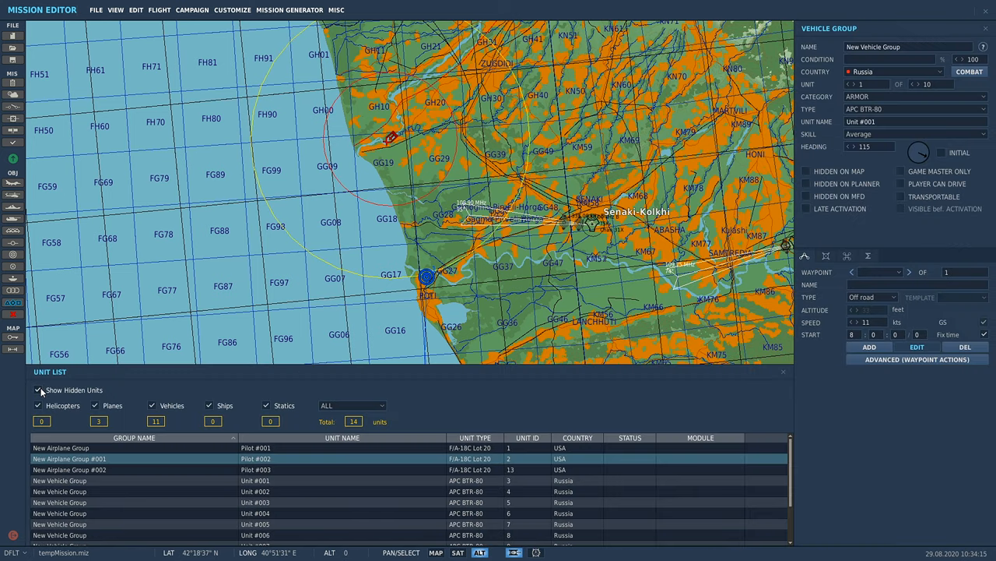
{"action": "mouse_move", "coordinate": [358, 117]}
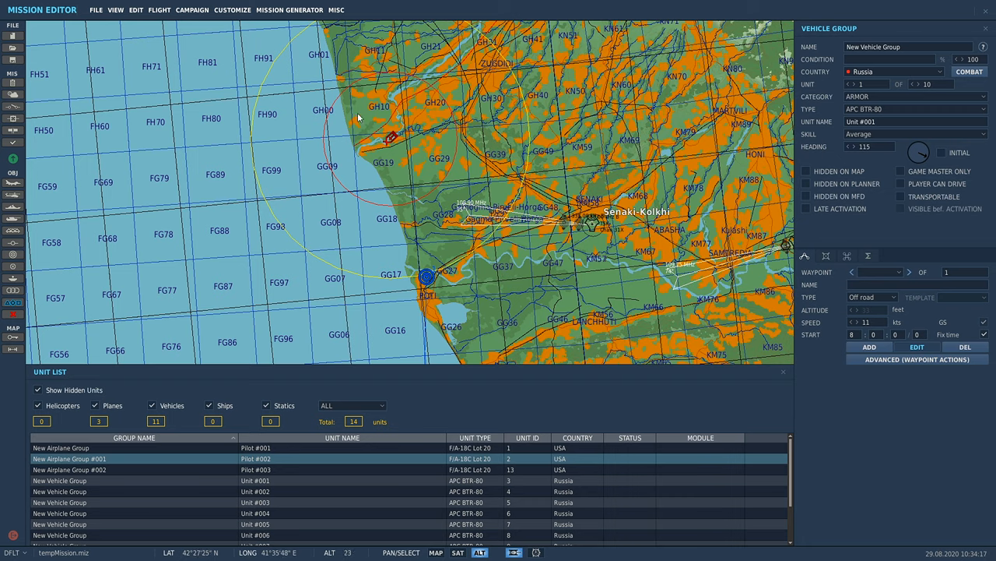
{"action": "mouse_move", "coordinate": [386, 131]}
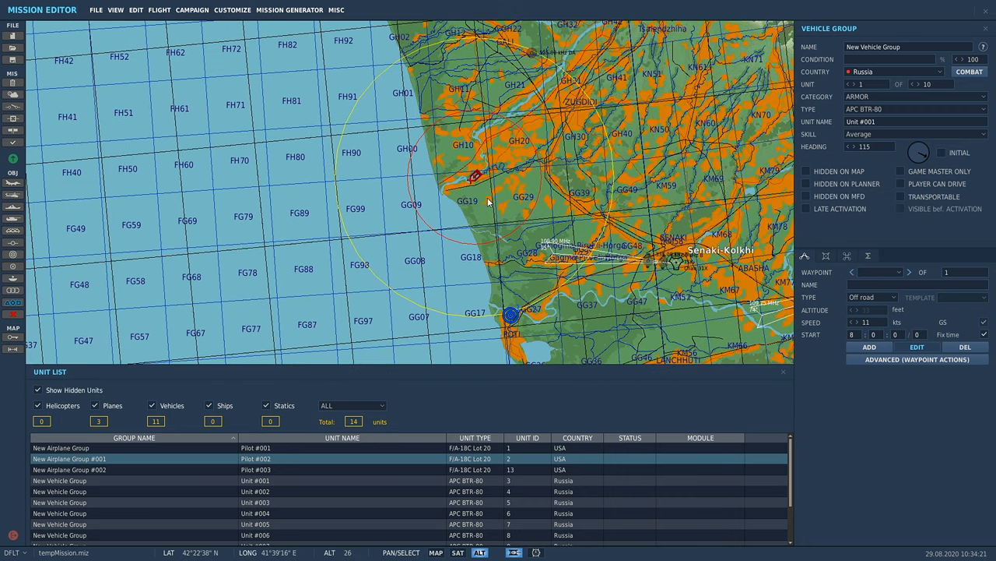
{"action": "mouse_move", "coordinate": [480, 200]}
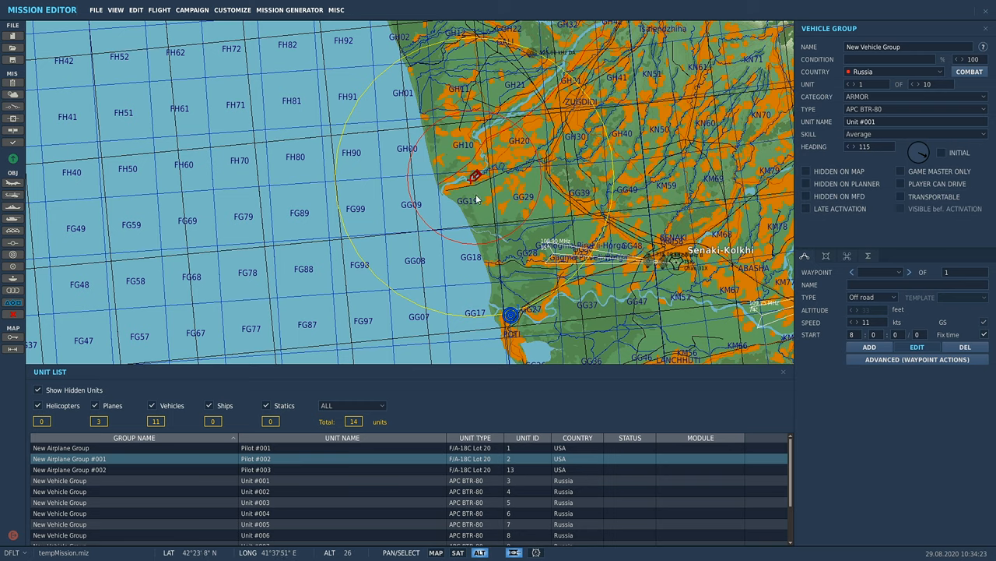
{"action": "mouse_move", "coordinate": [523, 182]}
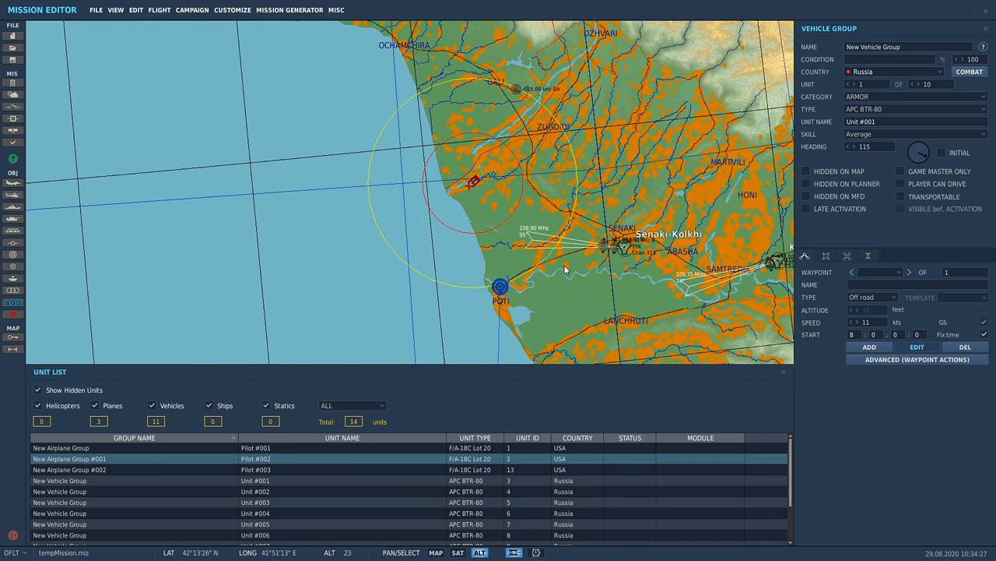
{"action": "left_click_drag", "start_coordinate": [564, 268], "coordinate": [532, 252]}
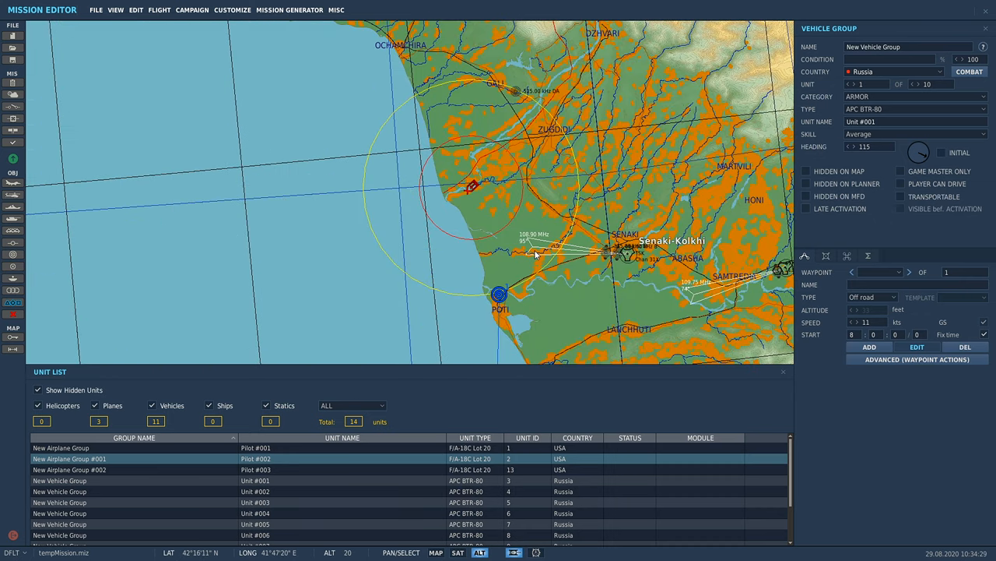